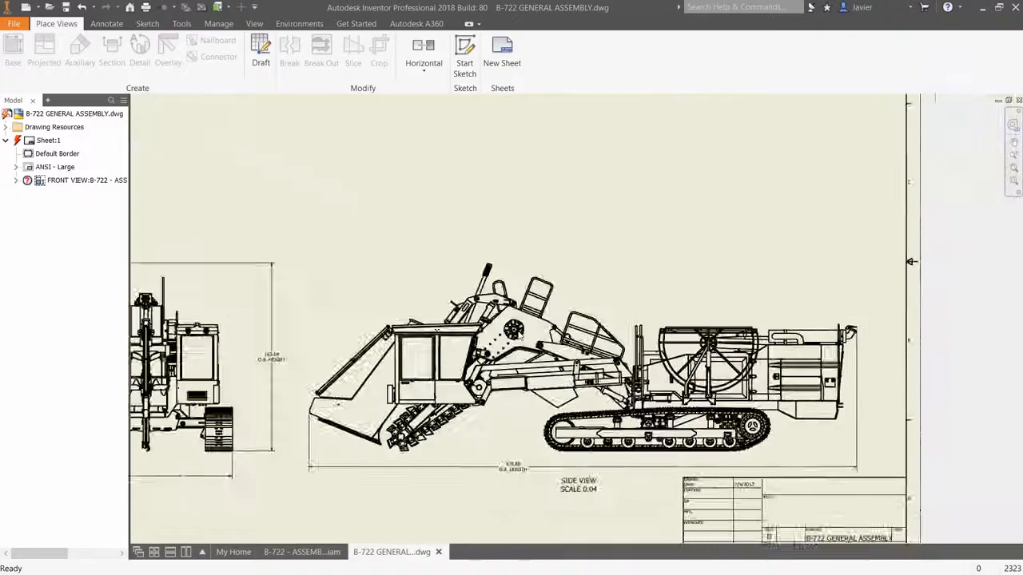
Switch to the My Home screen showing the Mastenbroek B722 project and recent documents.
{"action": "left_click", "coordinate": [55, 24]}
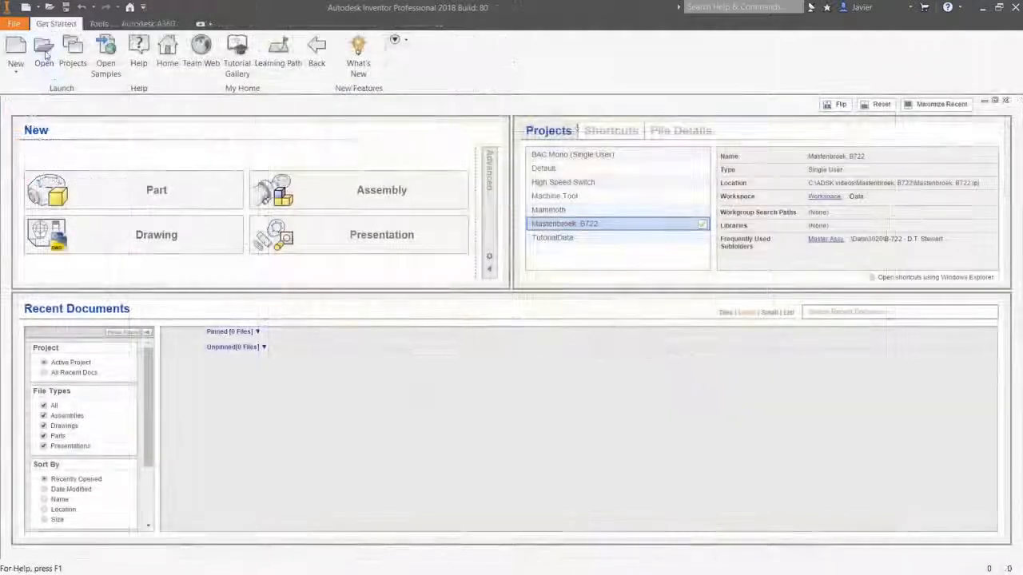
Open B-722 - ASSEMBLY MACHINE SCHEME_ADSK.iam with Express loading.
{"action": "left_click", "coordinate": [43, 48]}
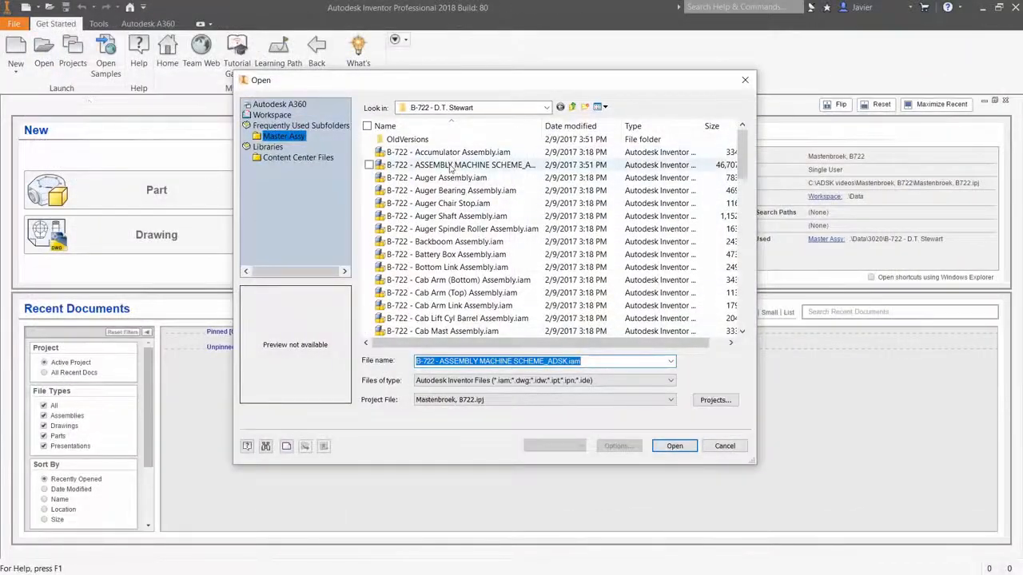
{"action": "left_click", "coordinate": [551, 445]}
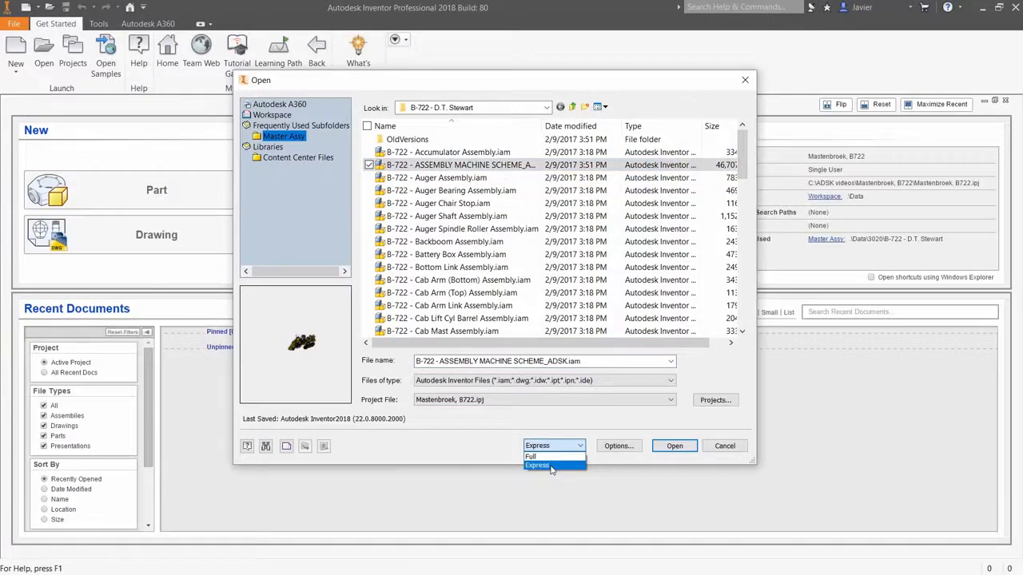
{"action": "left_click", "coordinate": [673, 446]}
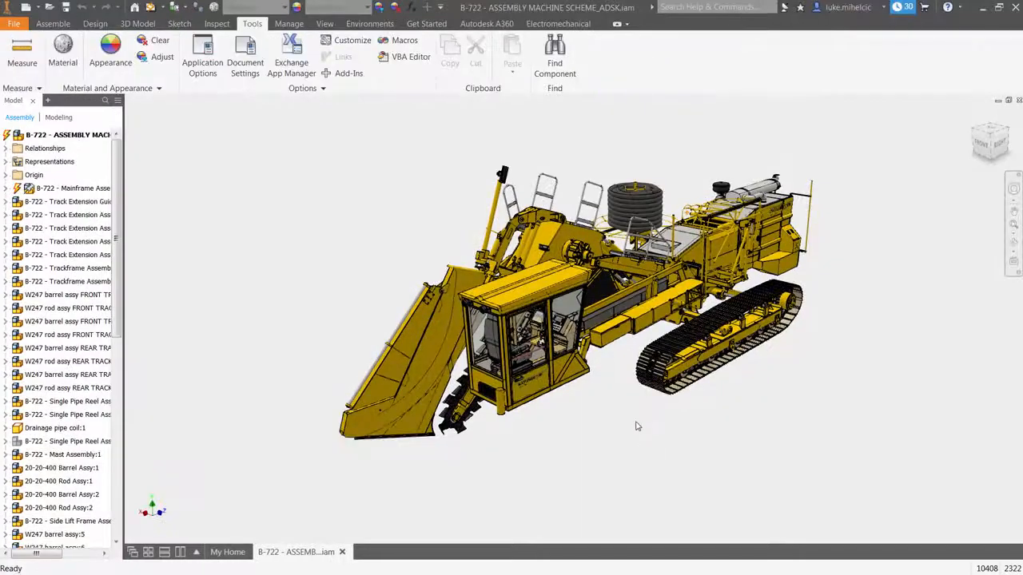
Orbit the machine model and start a base view of the cab assembly on a new drawing.
{"action": "left_click_drag", "start_coordinate": [631, 423], "coordinate": [619, 421]}
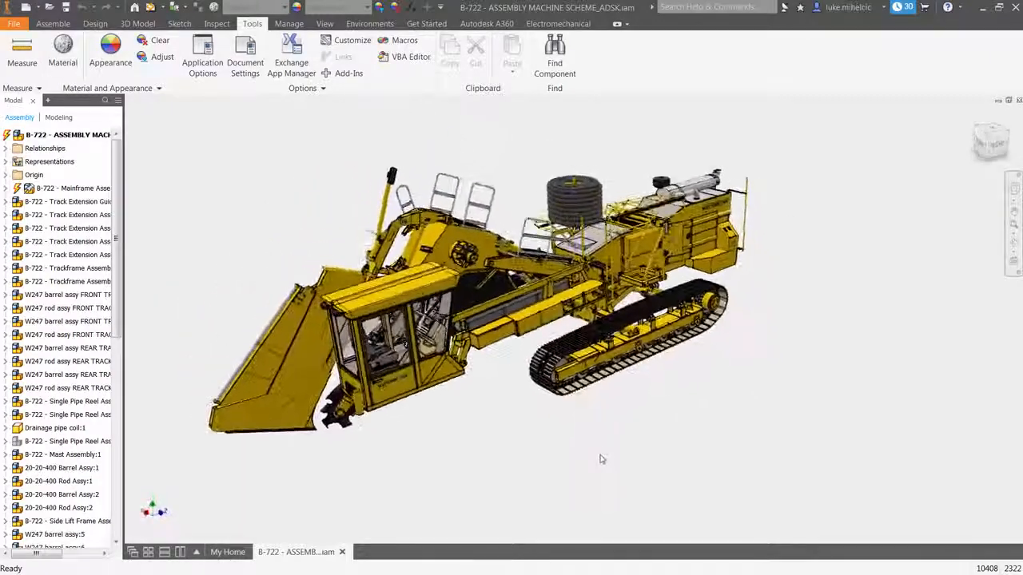
{"action": "left_click", "coordinate": [67, 268]}
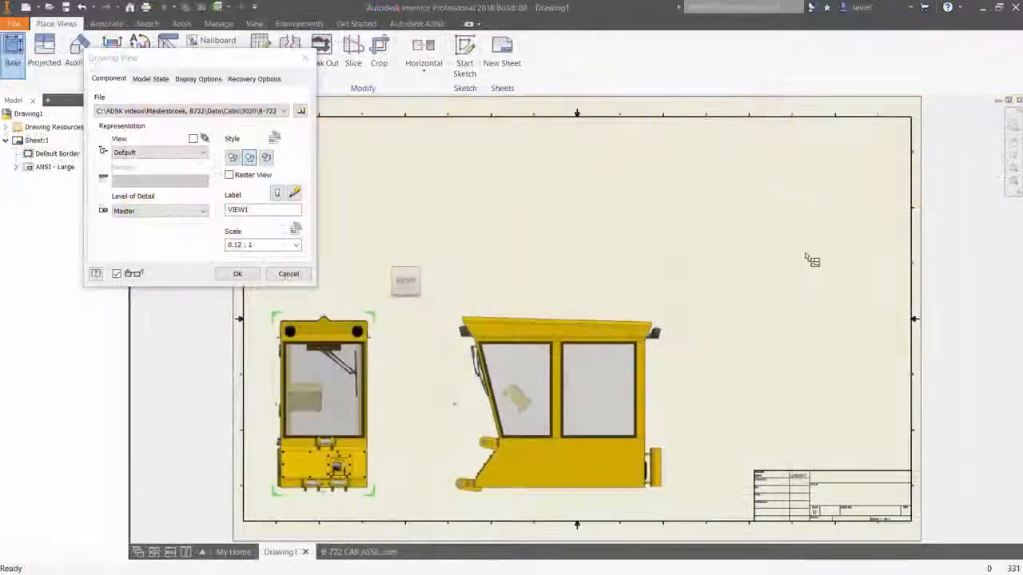
Choose B-722 GENERAL ASSEMBLY.dwg in the Data folder for opening.
{"action": "left_click", "coordinate": [237, 274]}
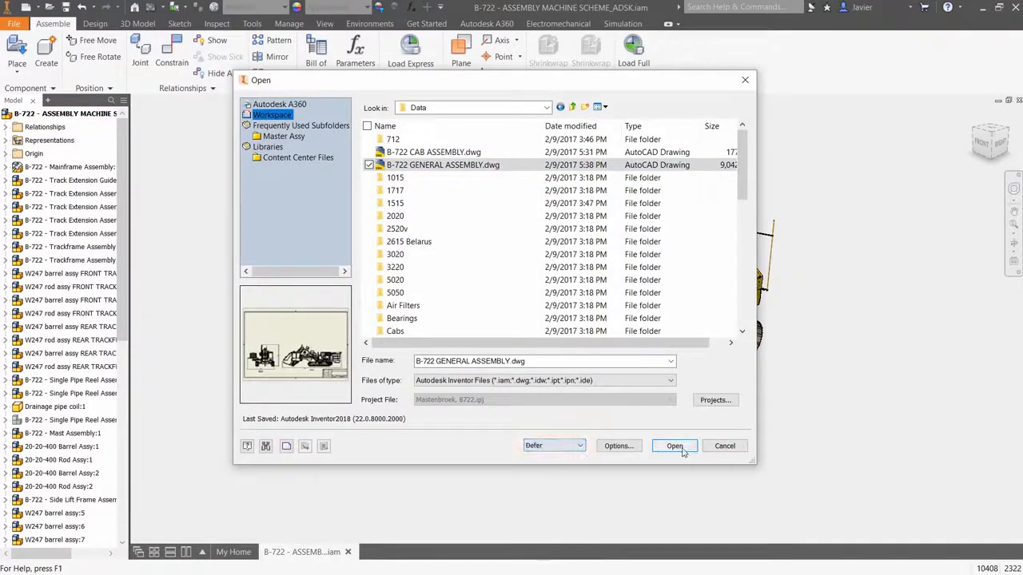
Open the general assembly drawing and place a shaded base view at scale 0.05 above the others.
{"action": "left_click", "coordinate": [674, 445]}
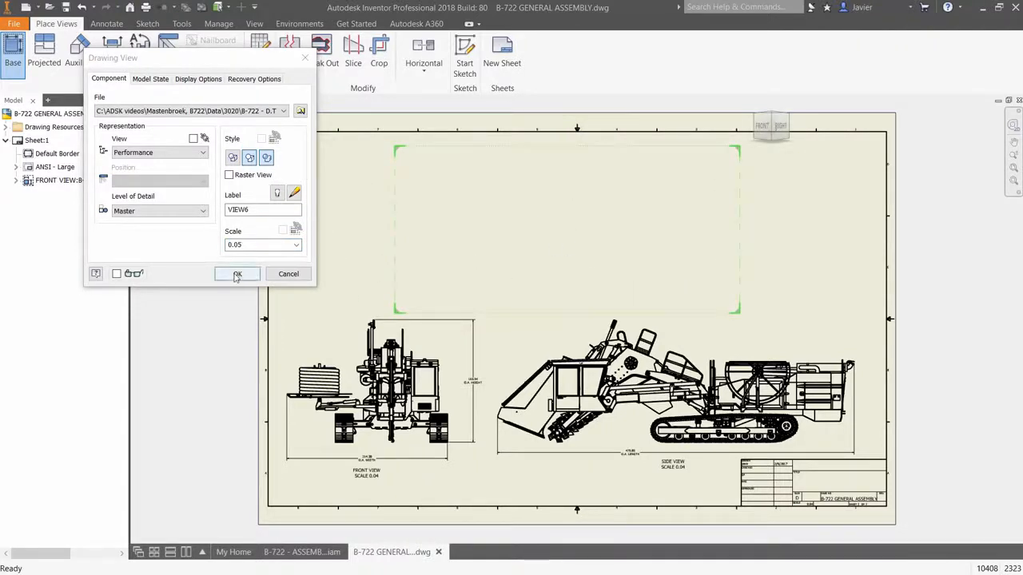
{"action": "left_click", "coordinate": [236, 274]}
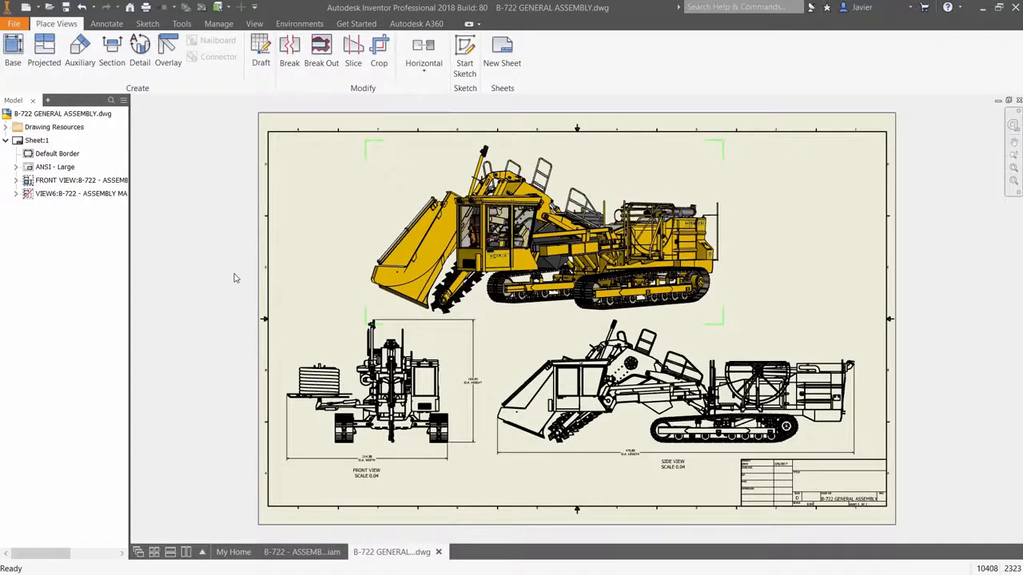